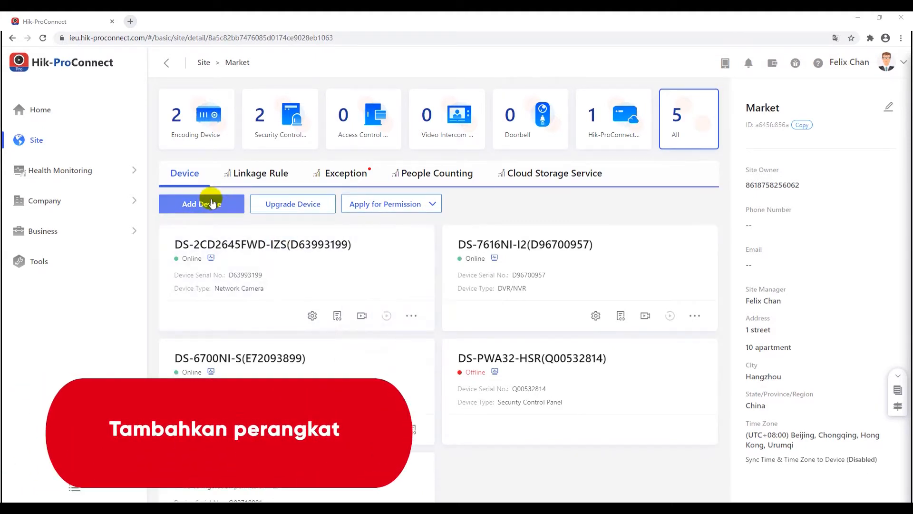
mouse_move(355, 207)
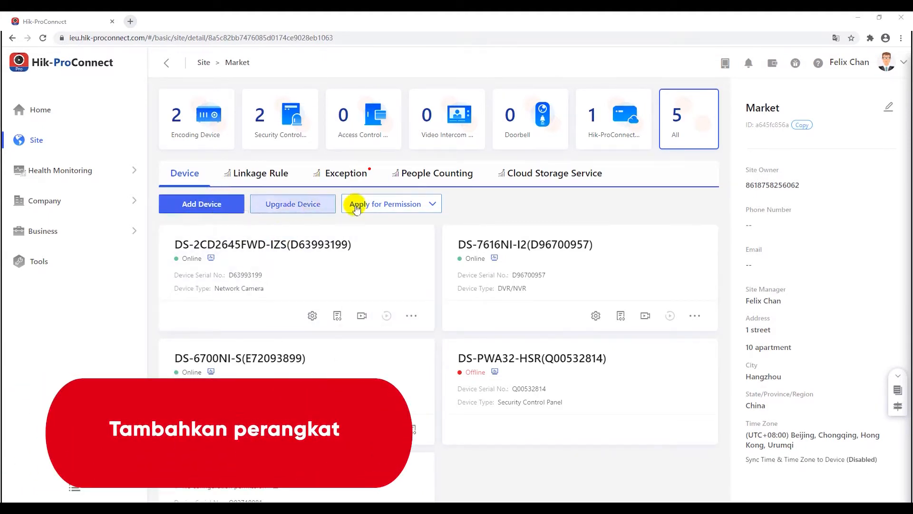
Step: Open the Market site's People Counting section, which prompts to add a supported device first
left_click(438, 173)
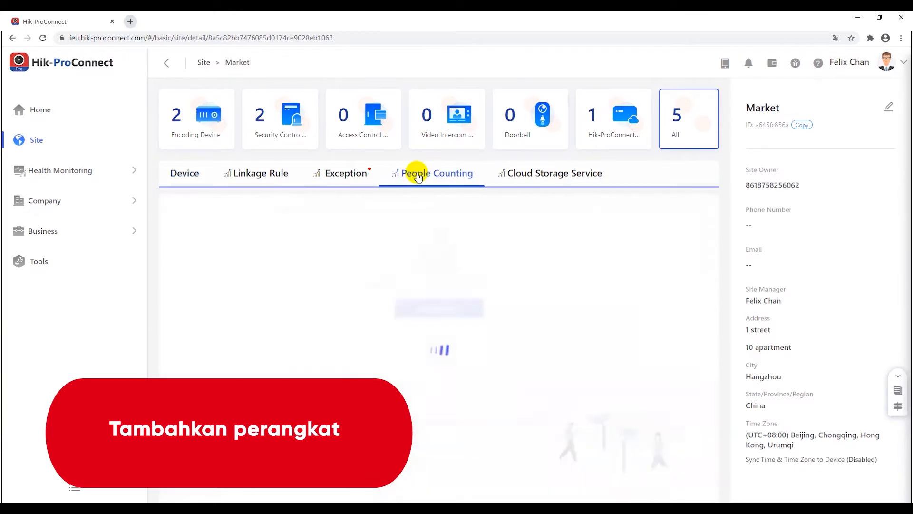
left_click(437, 173)
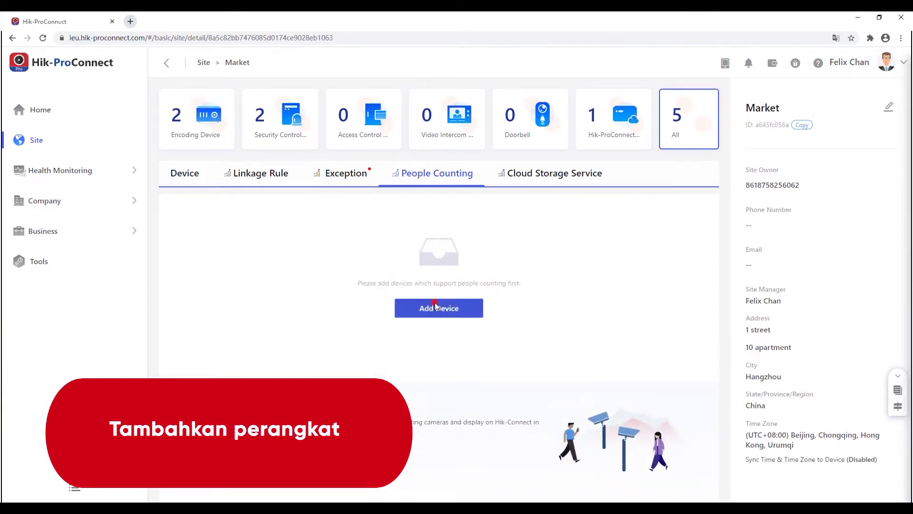
left_click(439, 308)
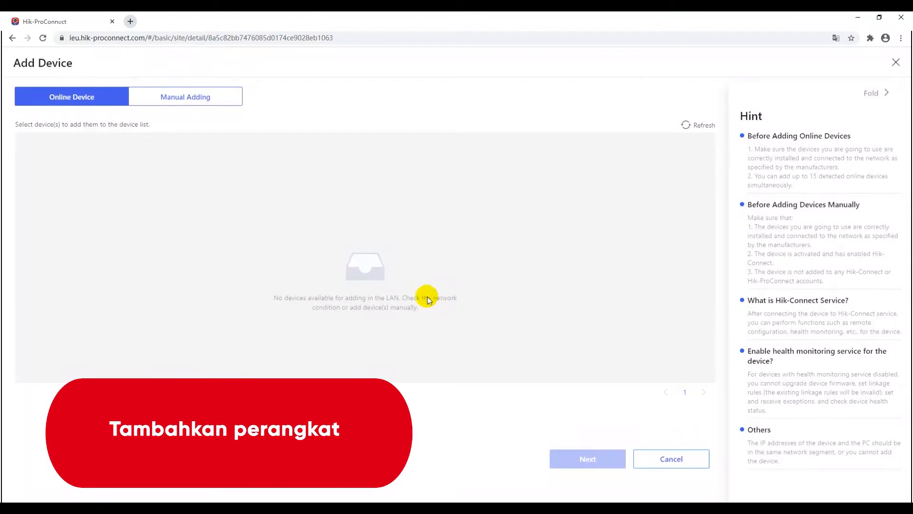
left_click(184, 97)
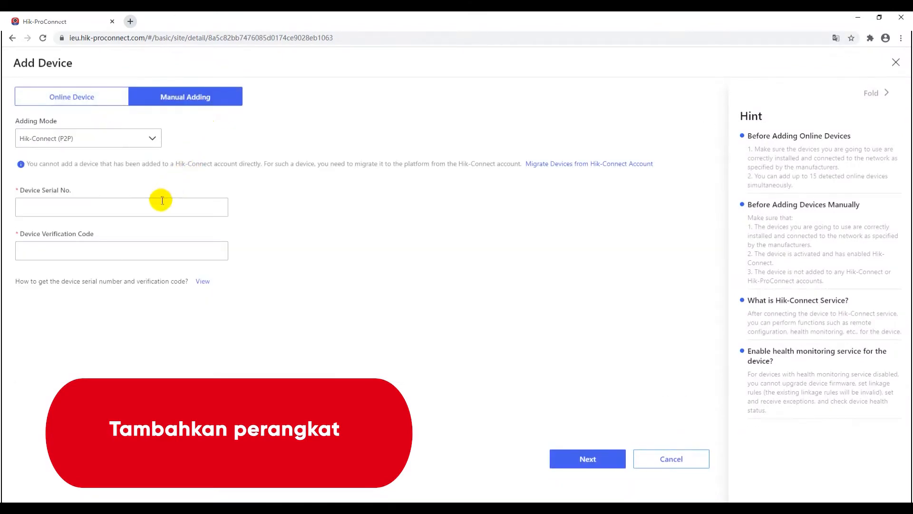
left_click(121, 207)
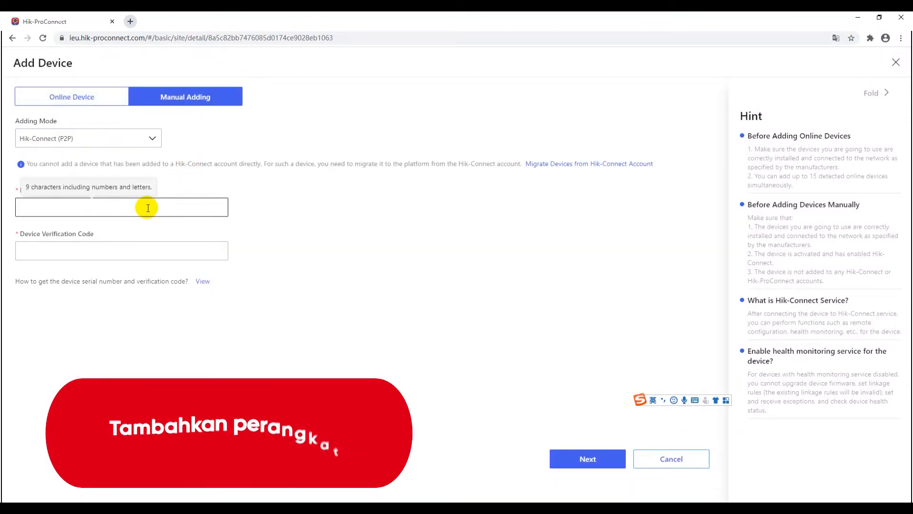
left_click(122, 250)
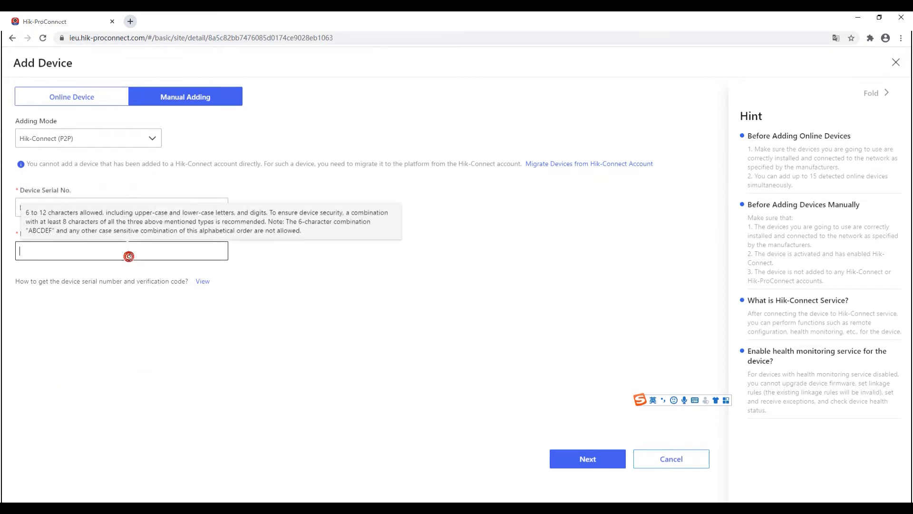
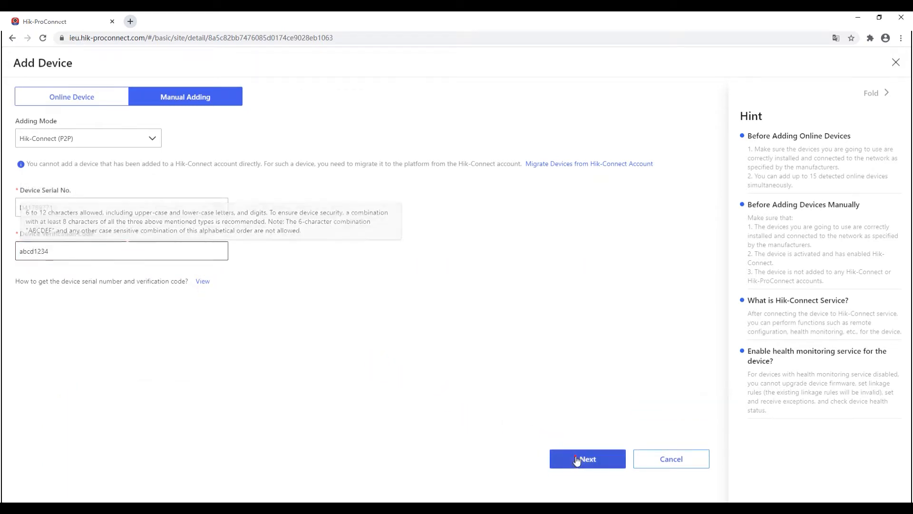
left_click(586, 459)
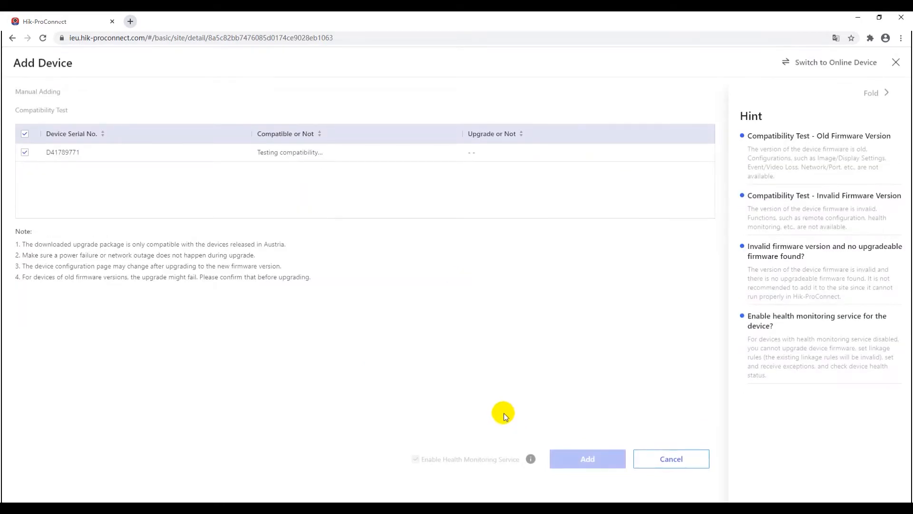
mouse_move(587, 459)
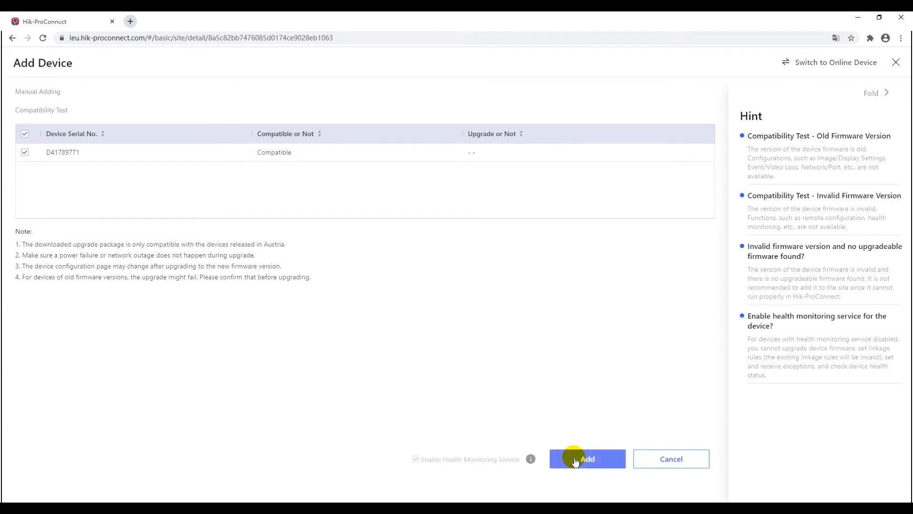
left_click(587, 459)
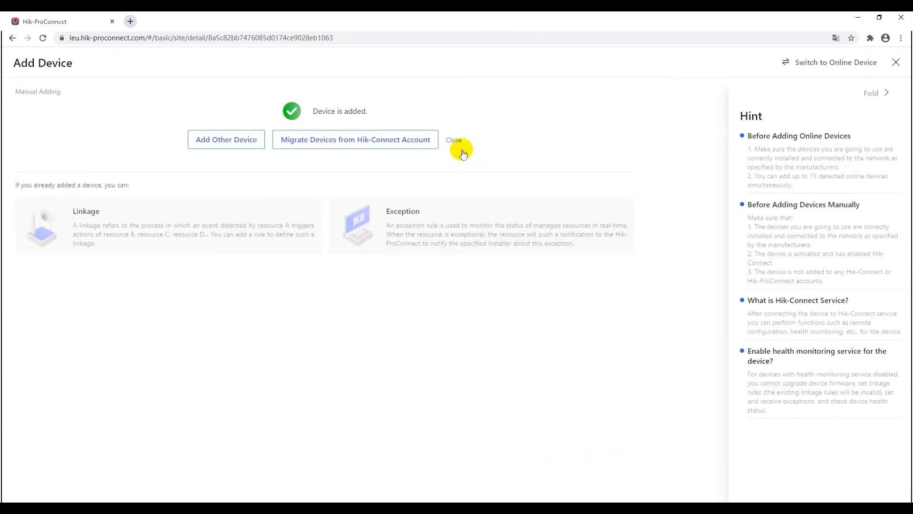
Step: Request configuration permission for the newly added camera DS-2CD6825G0-C-IVS(D41789771)
left_click(453, 140)
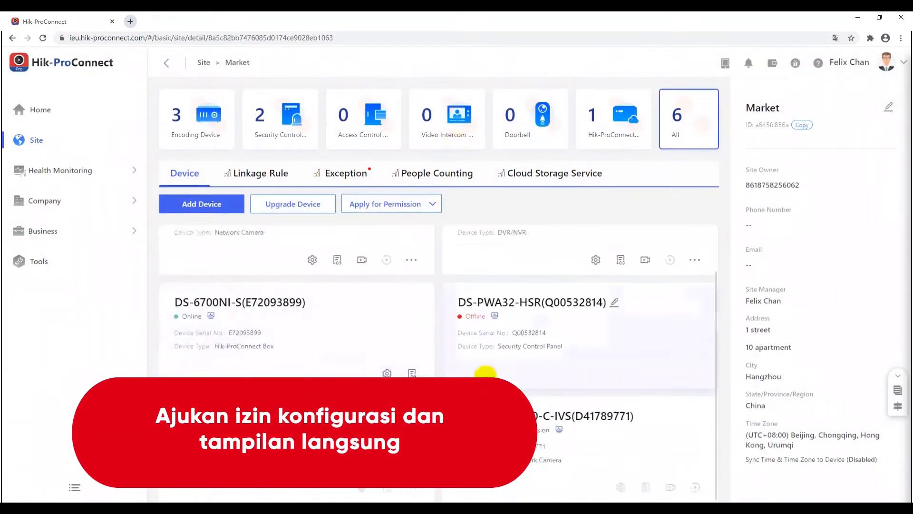
left_click(391, 204)
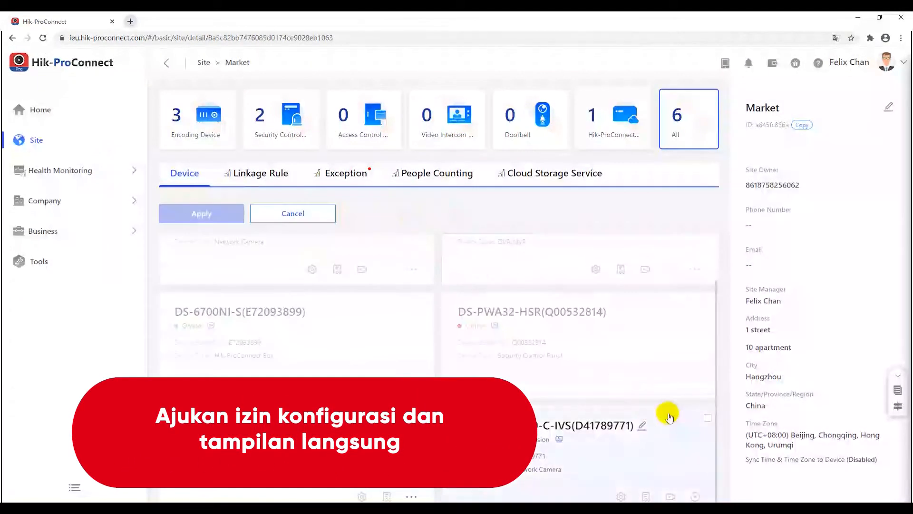
left_click(201, 213)
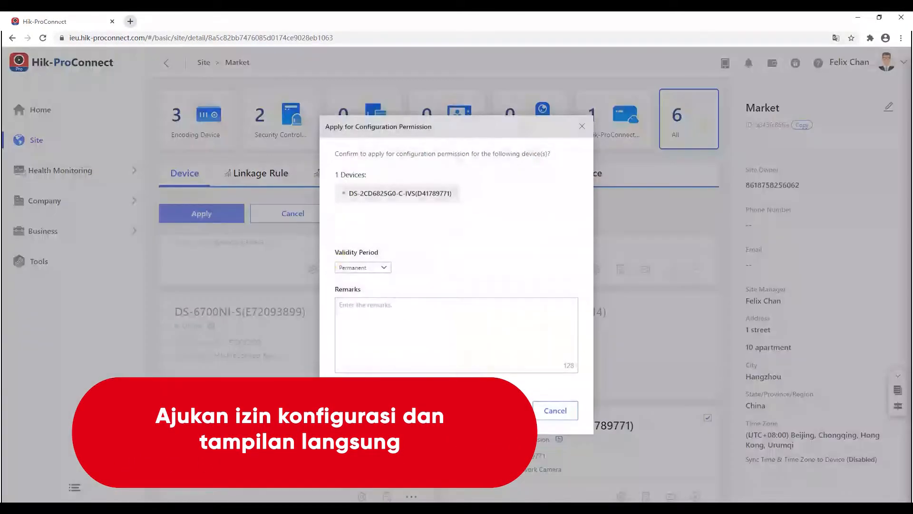
left_click(554, 410)
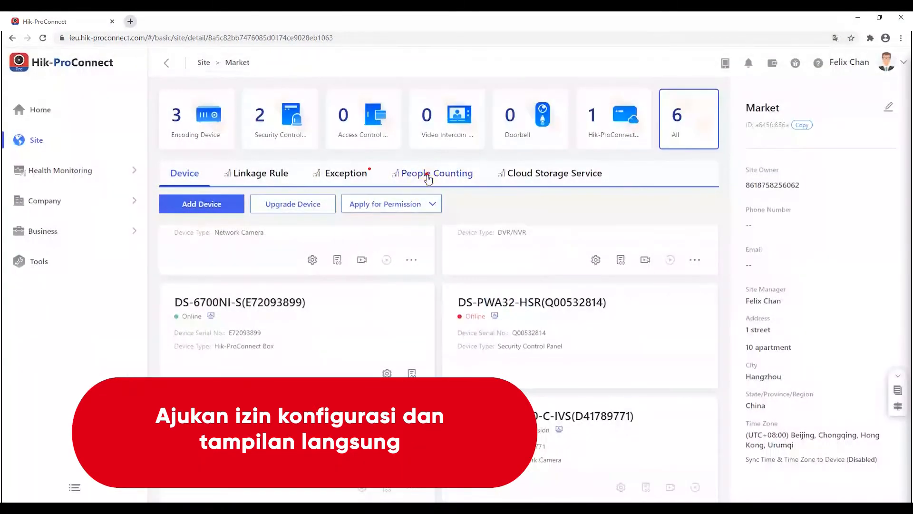
Step: Refresh the Market site's device list and scroll to find the camera shown online
left_click(437, 174)
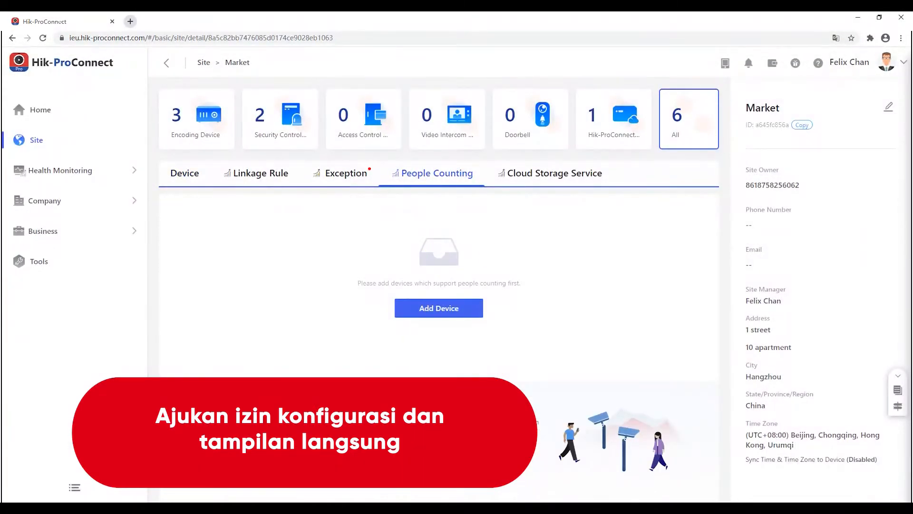
left_click(184, 173)
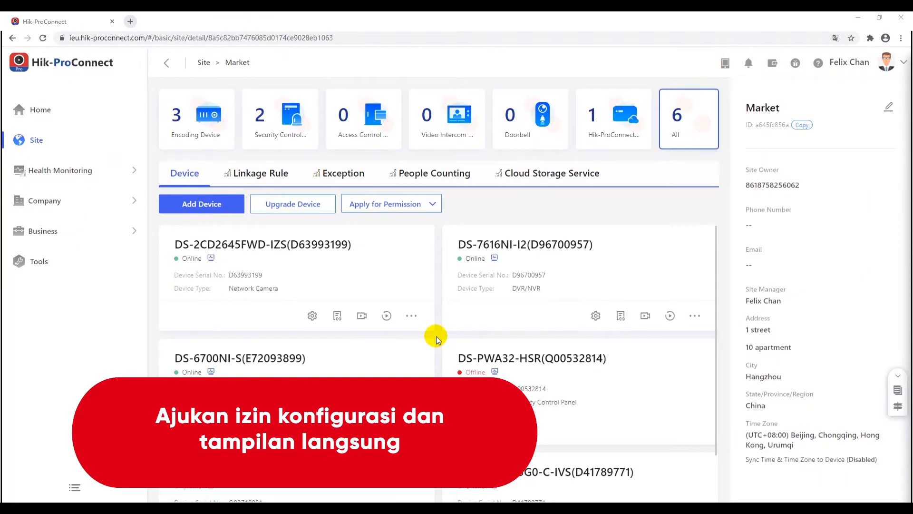
left_click(42, 38)
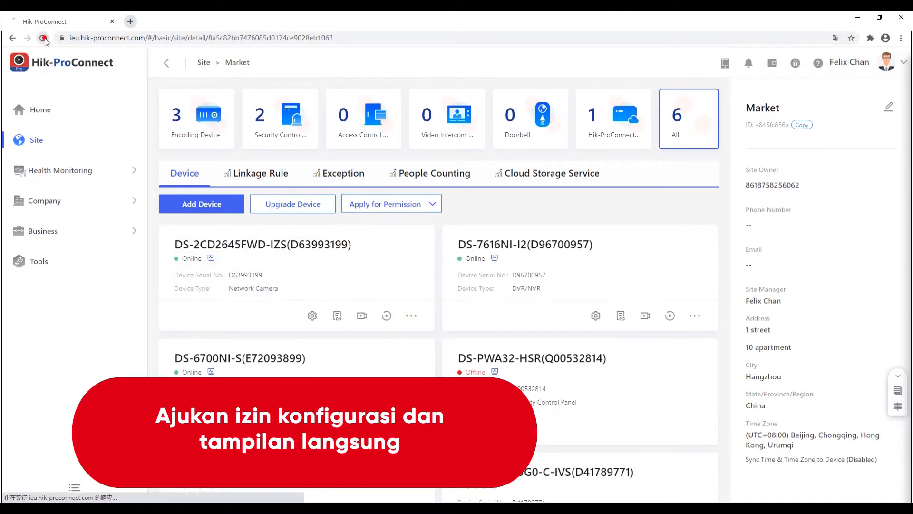
scroll("down", 3)
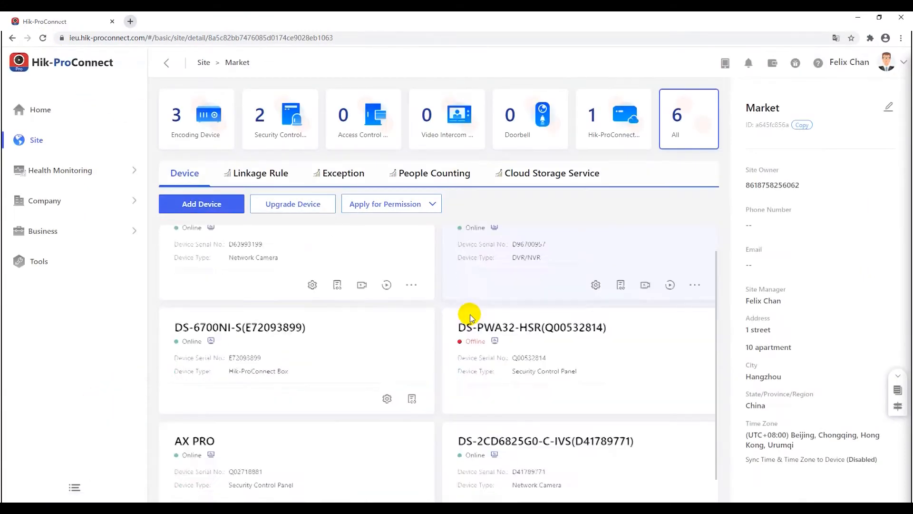
scroll("down", 3)
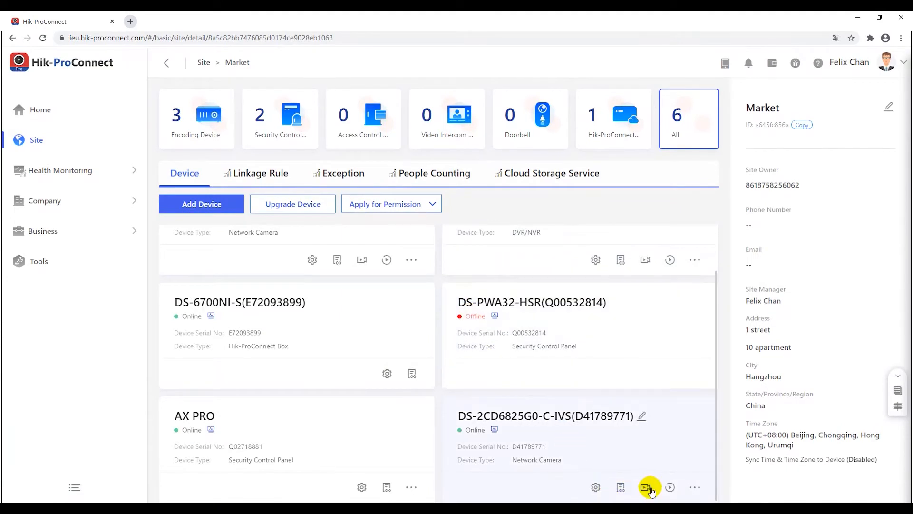
Step: Activate people counting on IPCamera 01 using the device admin password, then close the panel
left_click(436, 173)
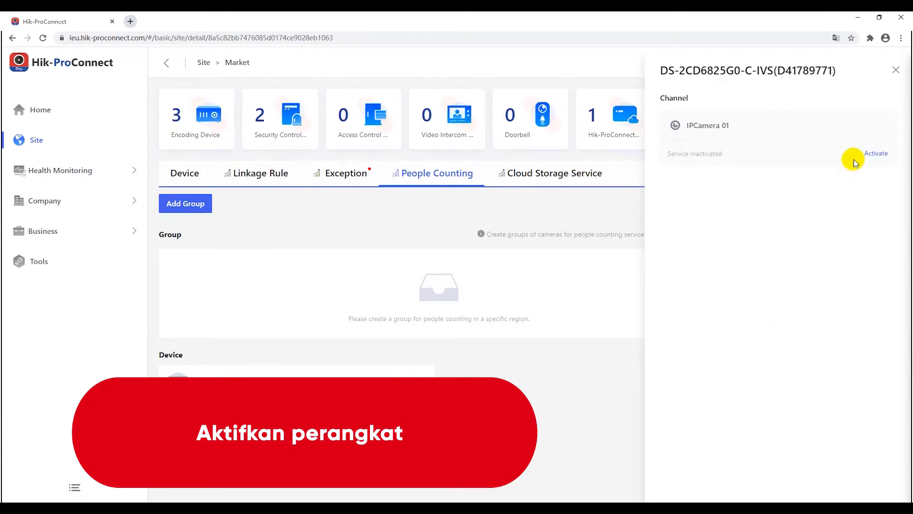
left_click(875, 153)
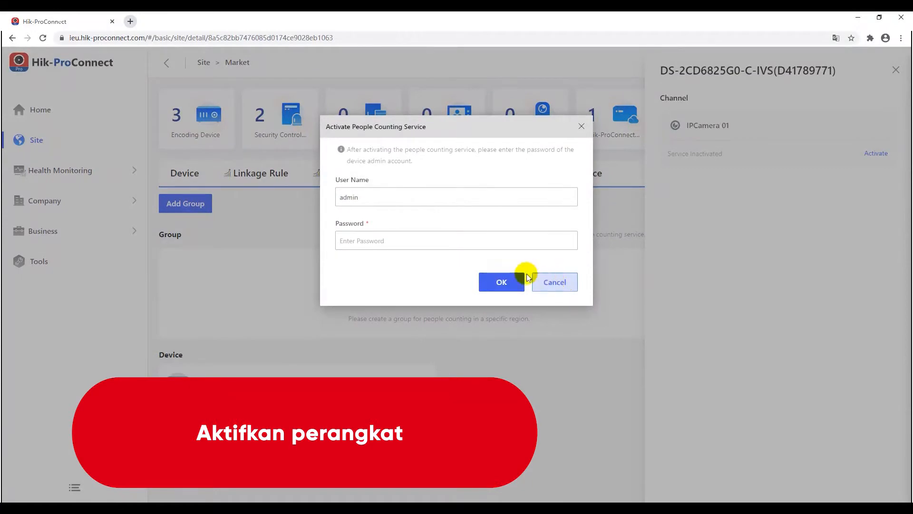
left_click(456, 240)
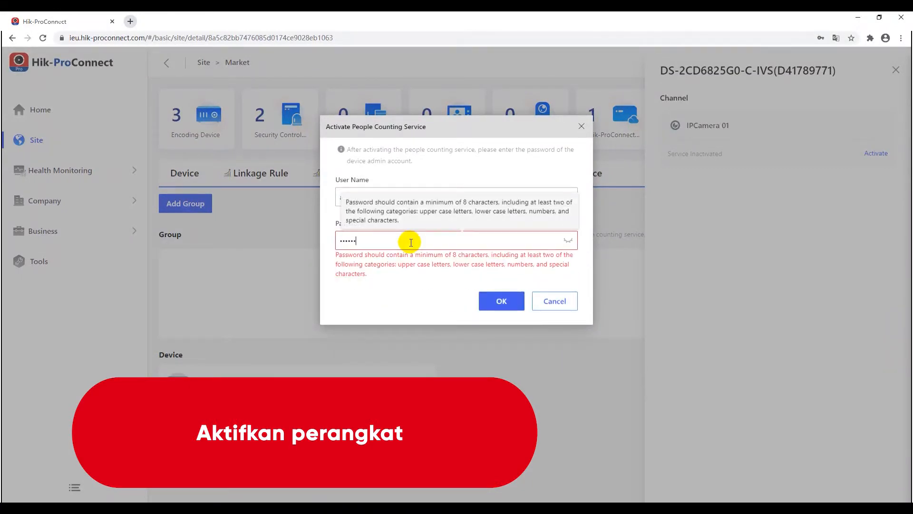
left_click(500, 300)
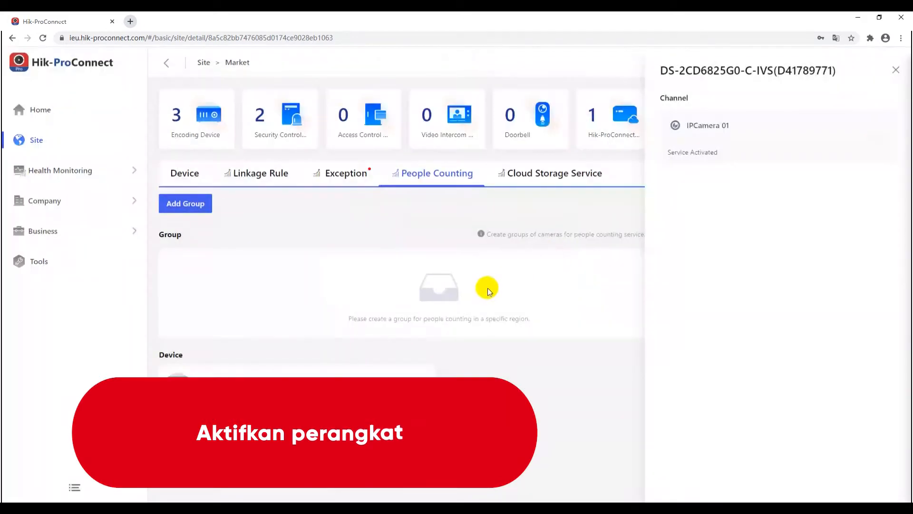
left_click(896, 70)
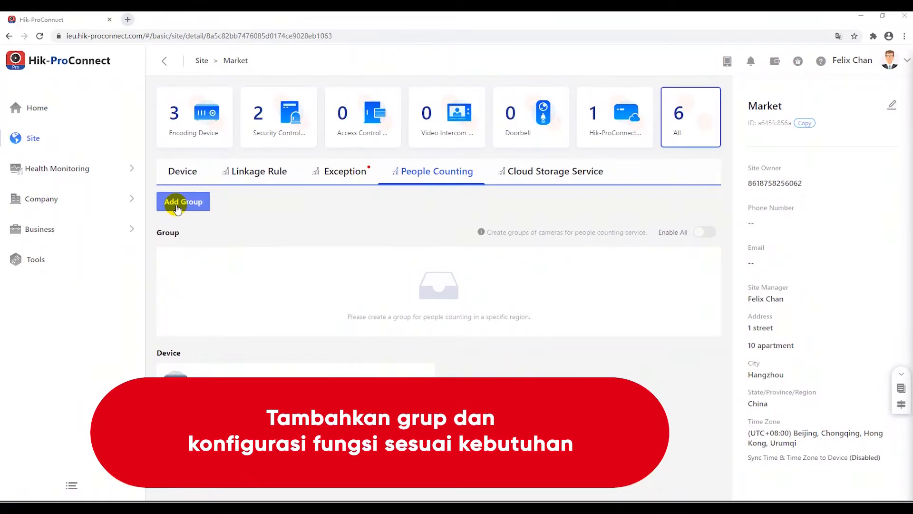
Step: Create people counting group 'Market' with the camera channel, max 5 people and alarm push
left_click(183, 202)
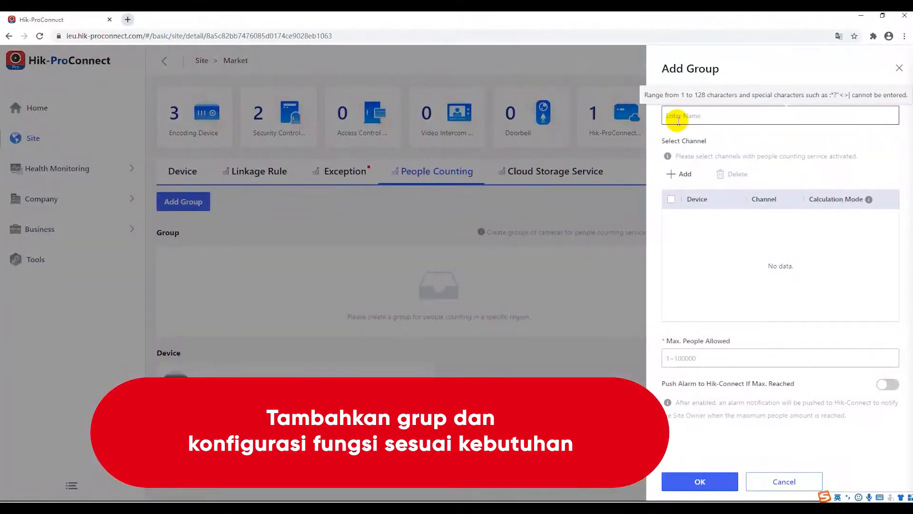
type("Mae")
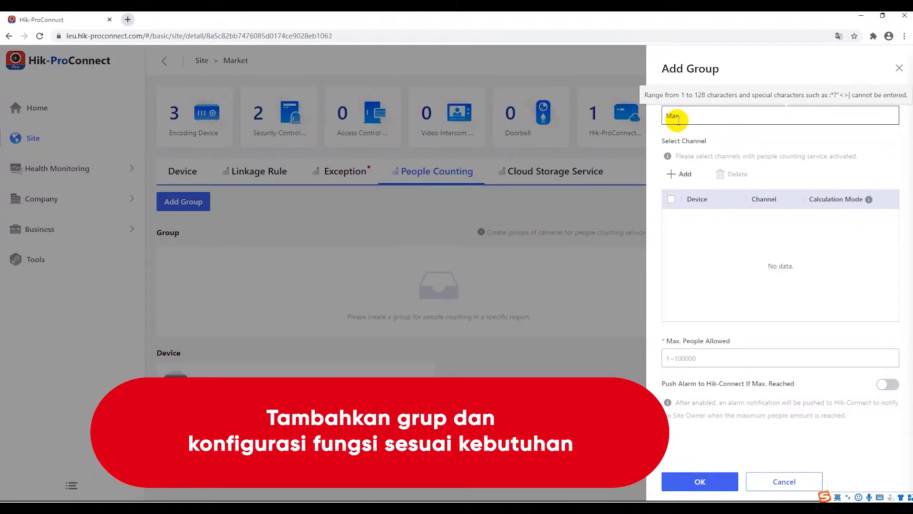
type("Market")
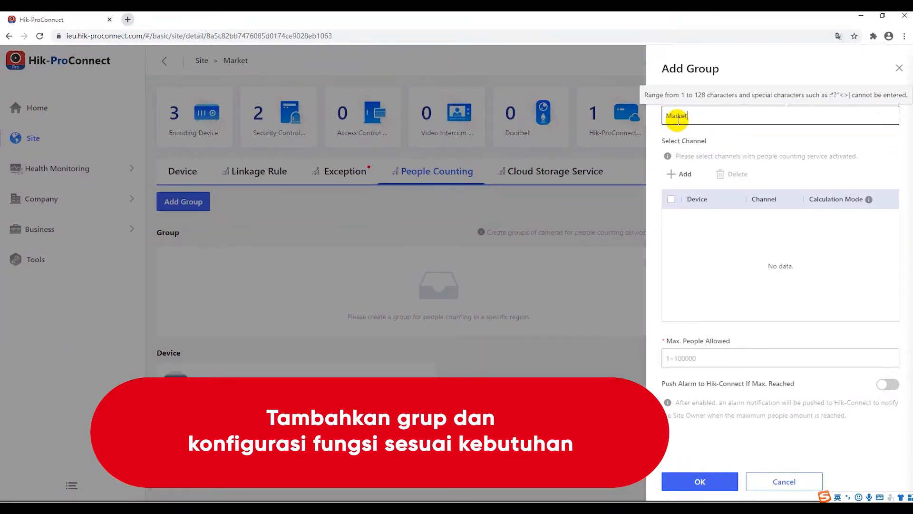
left_click(679, 174)
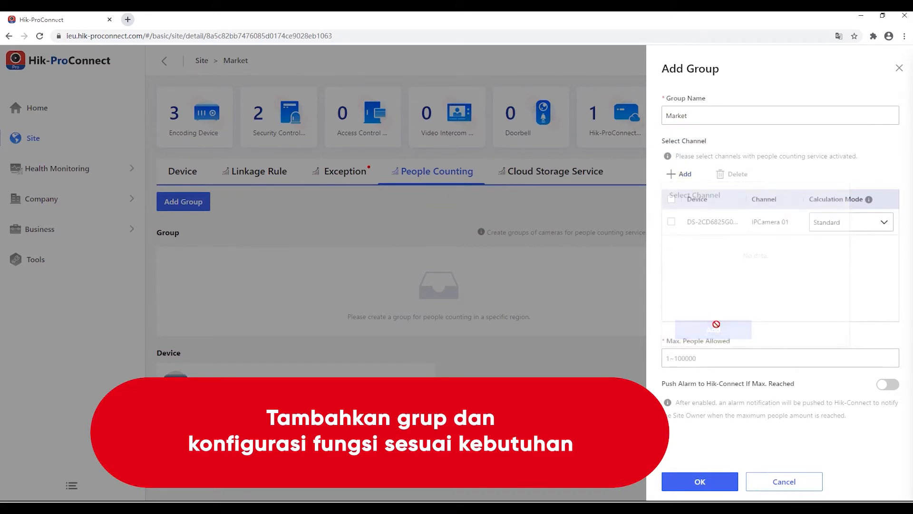
left_click(851, 222)
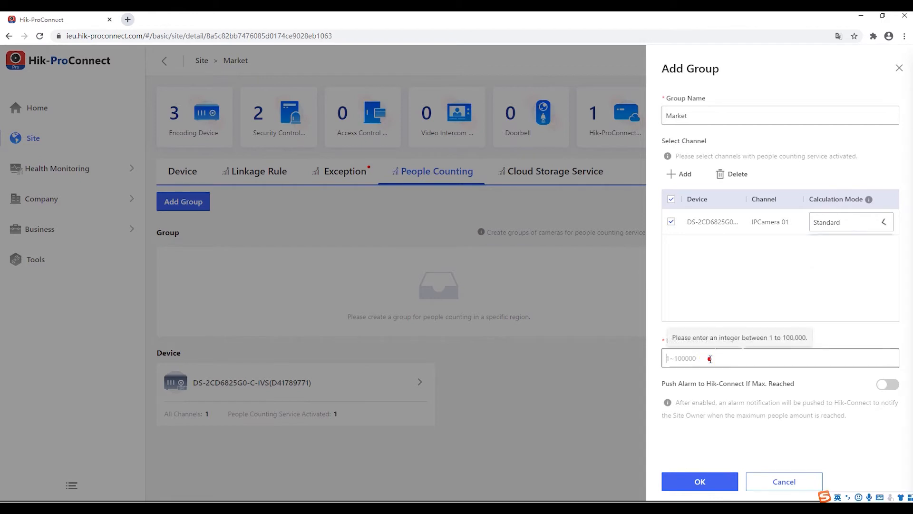
type("5")
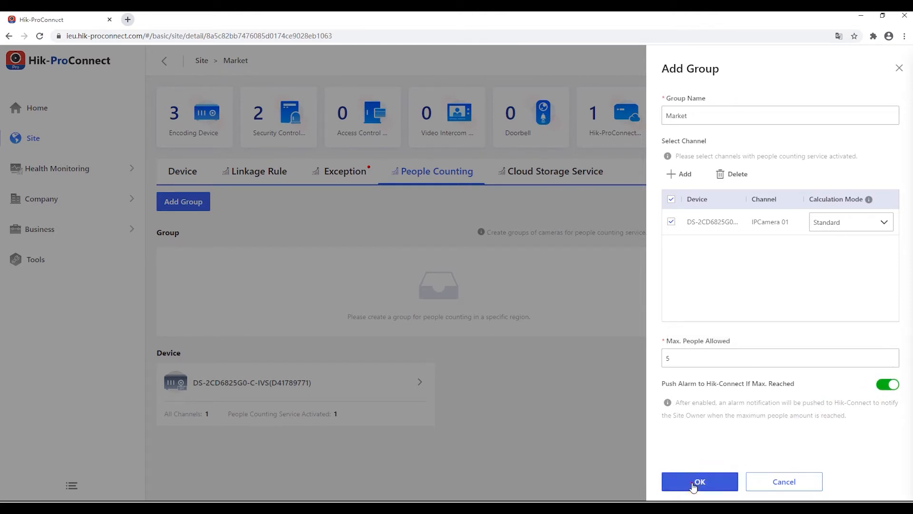
left_click(699, 480)
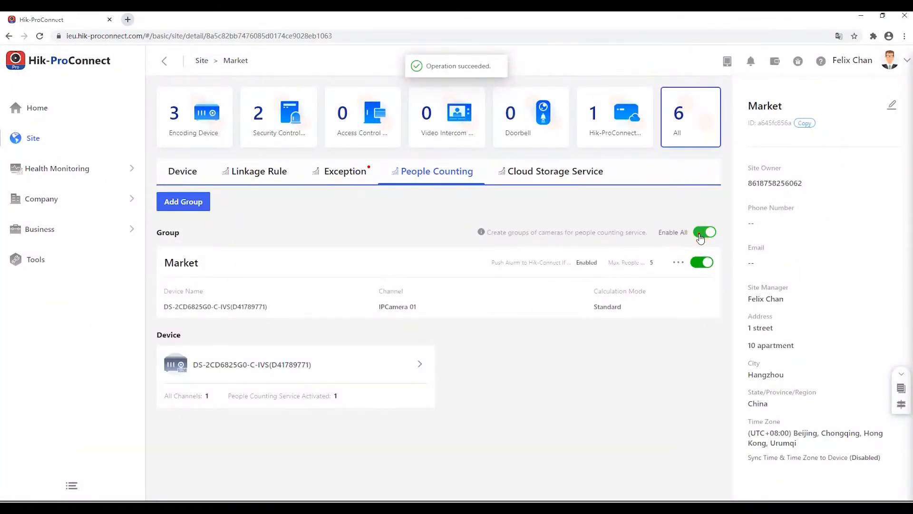
left_click(705, 231)
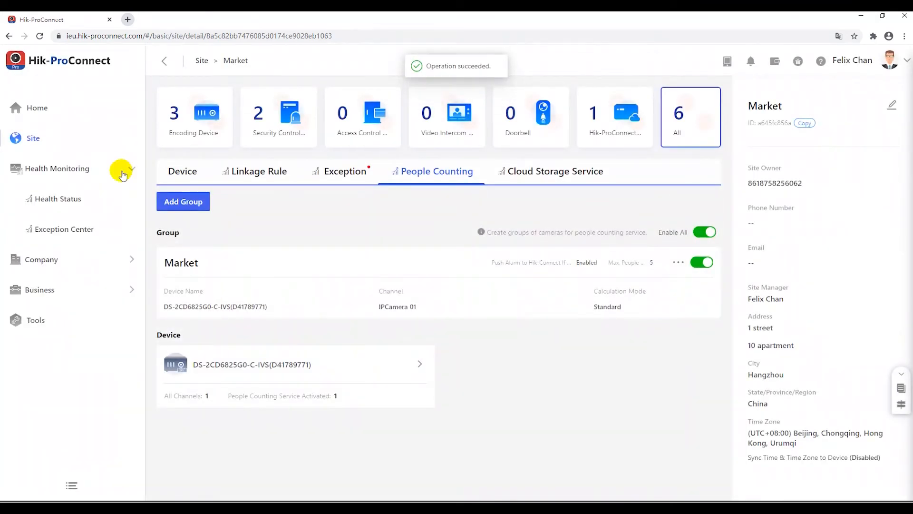
mouse_move(101, 210)
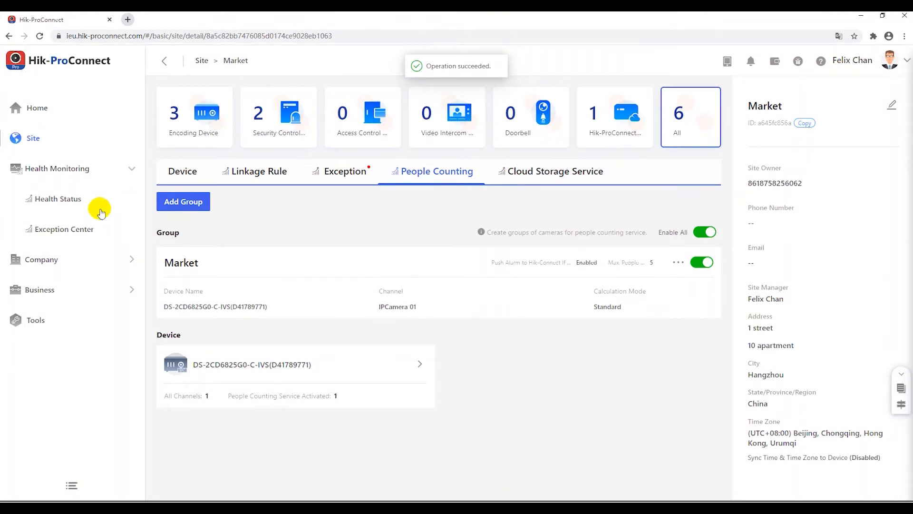
Step: Open Health Status to view encoding devices' health across all sites
left_click(58, 199)
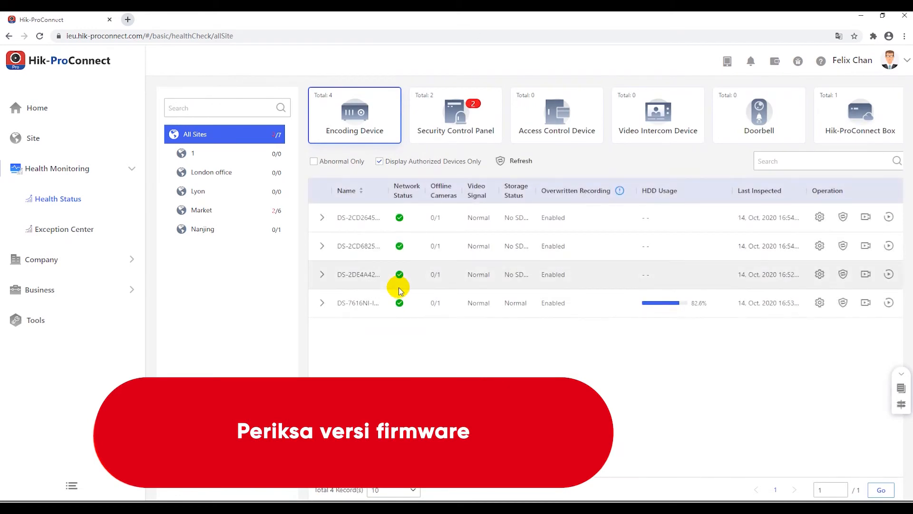
mouse_move(387, 281)
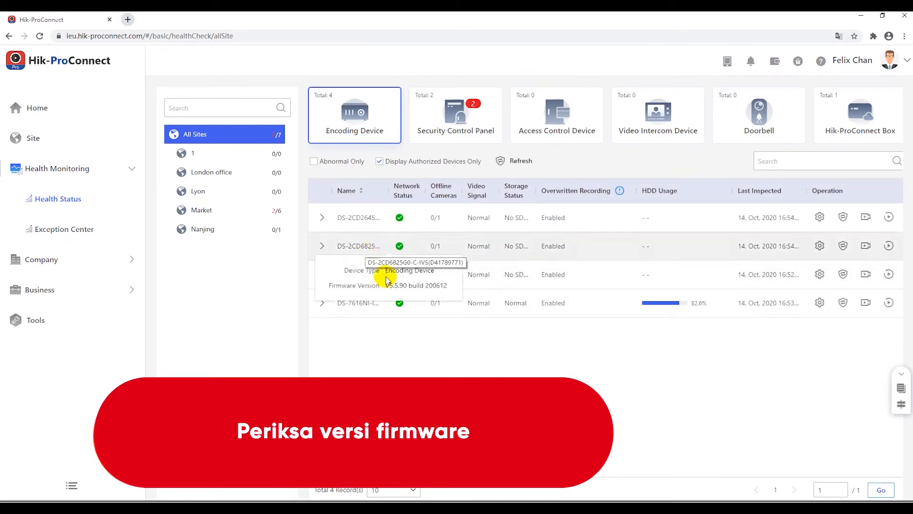
mouse_move(400, 287)
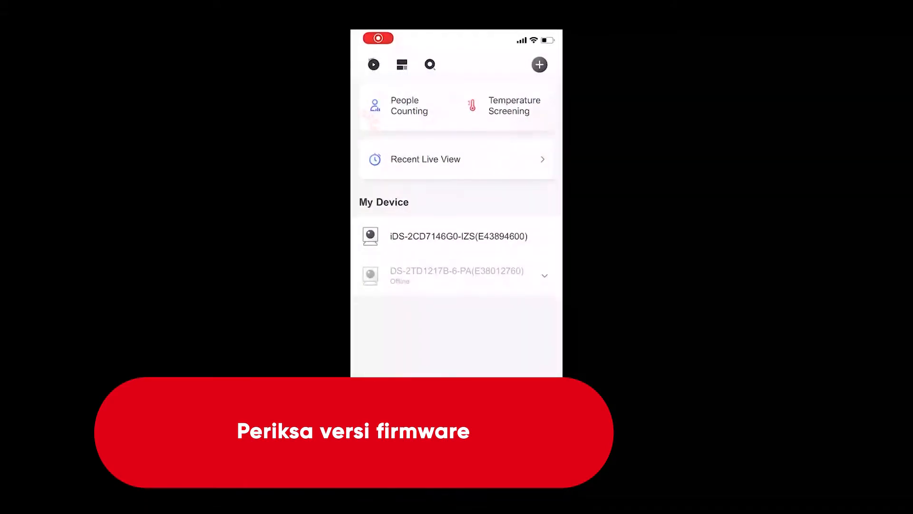
Step: Close the floating live view and open Hik-Connect's People Counting page showing 5 remaining entries
left_click(457, 236)
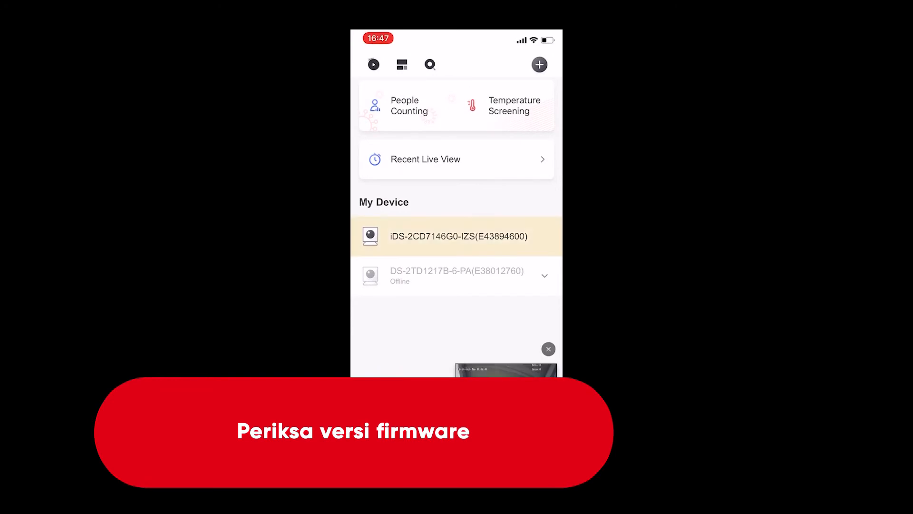
left_click(458, 236)
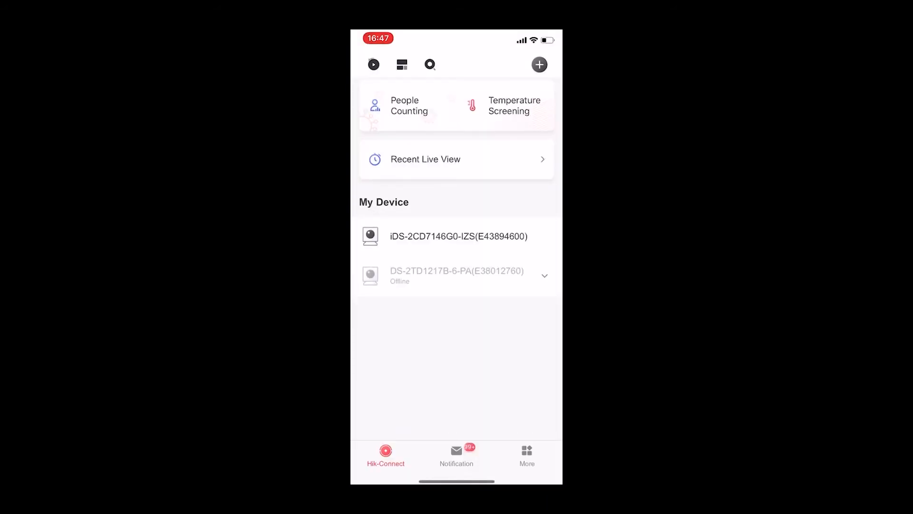
left_click(410, 106)
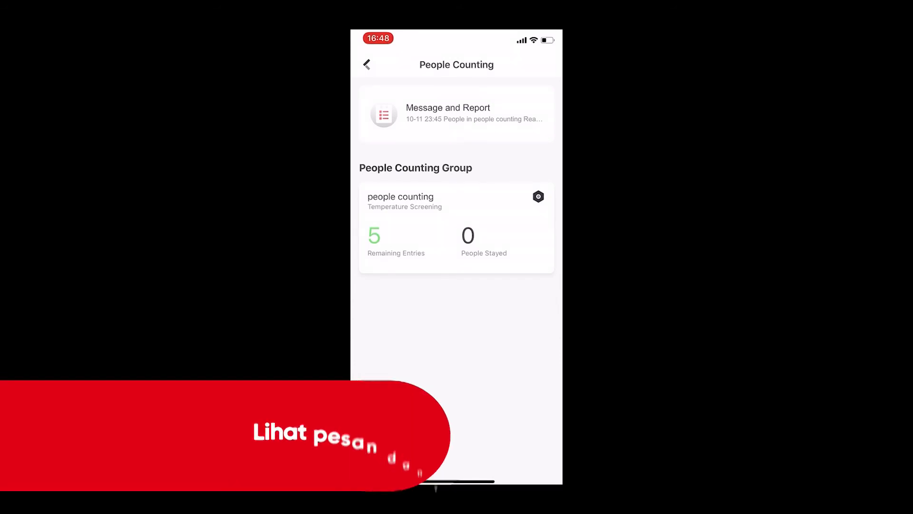
Step: Check the report's 6/5 over-limit entry, cancel export, and confirm the group's 5-person limit
left_click(457, 113)
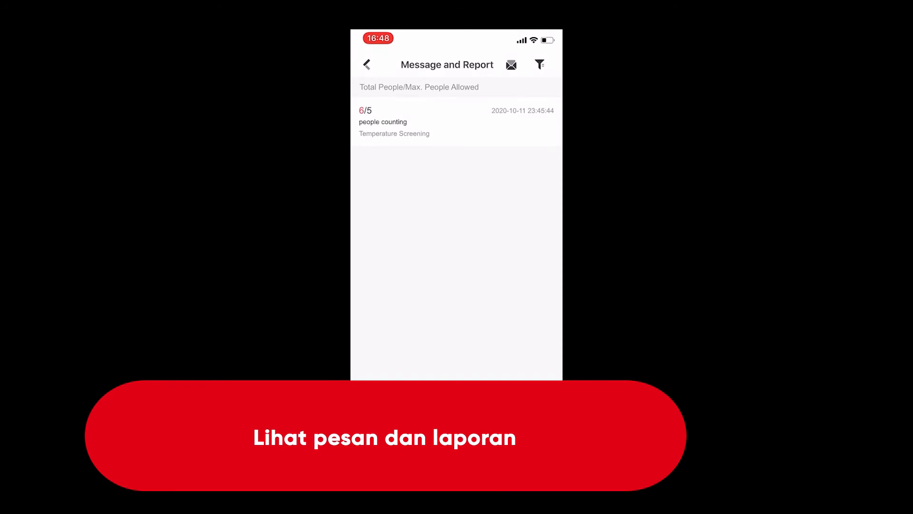
left_click(538, 65)
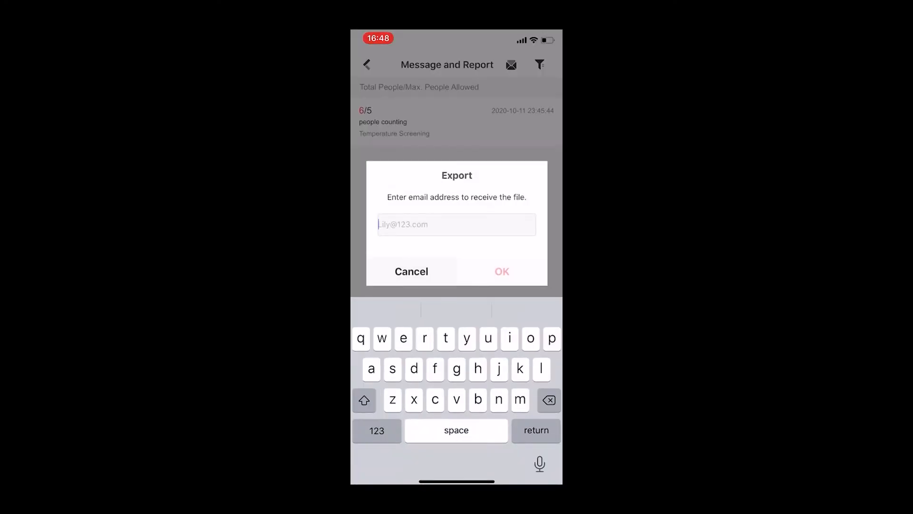
left_click(411, 271)
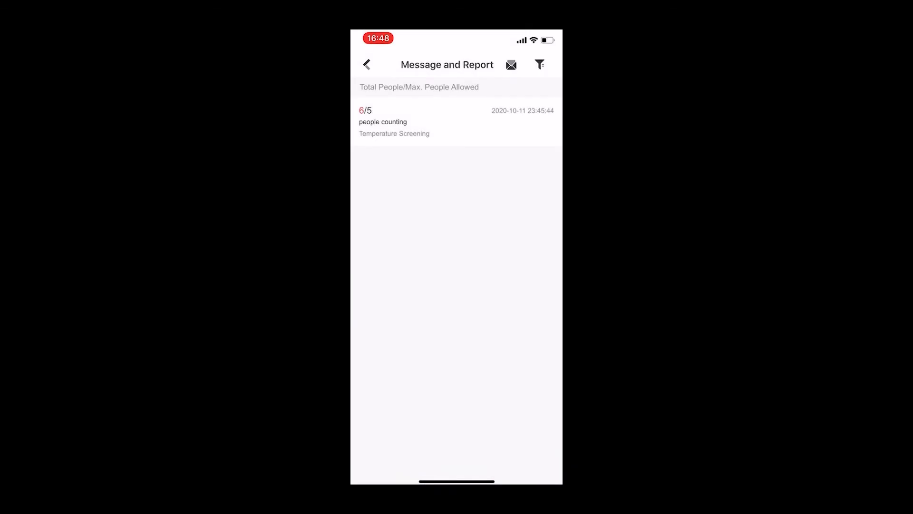
left_click(366, 64)
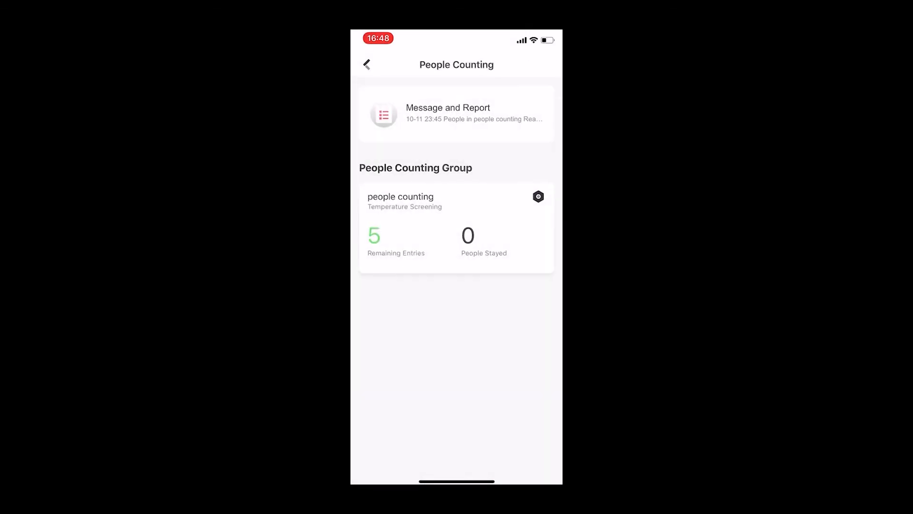
left_click(538, 197)
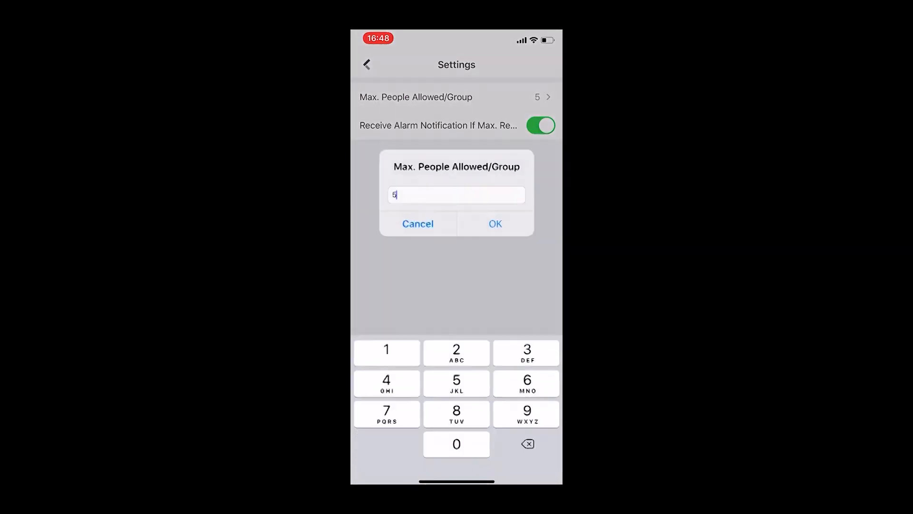
left_click(495, 223)
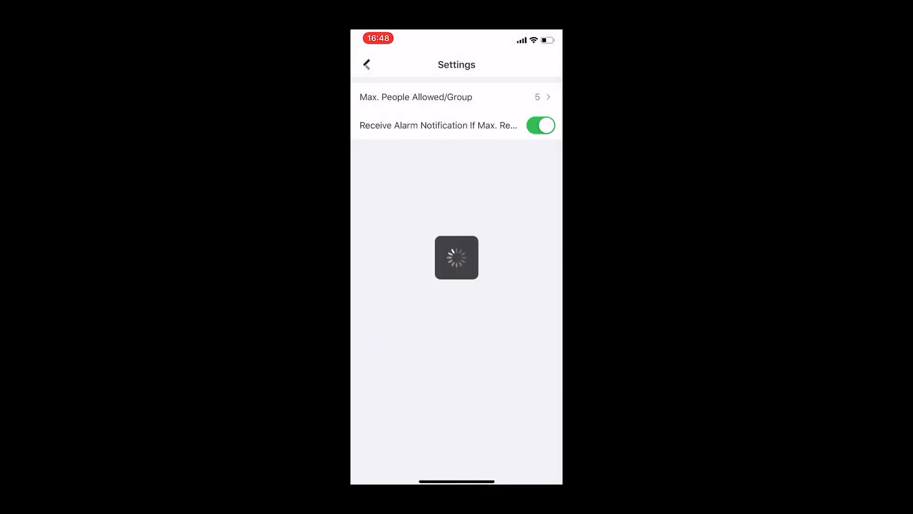